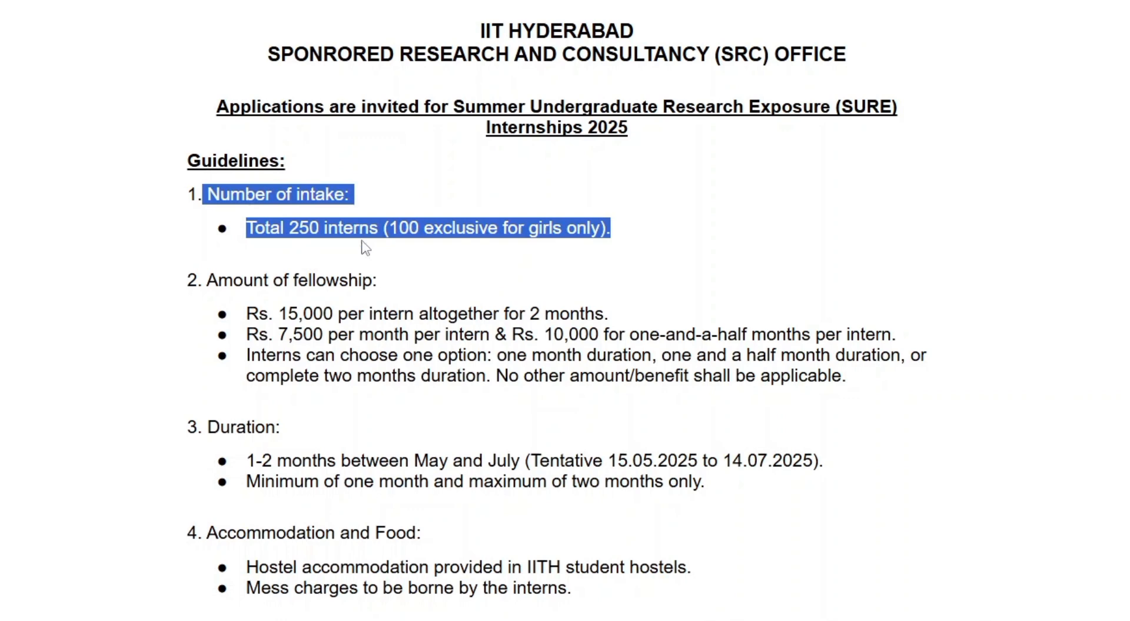
pyautogui.moveTo(462, 251)
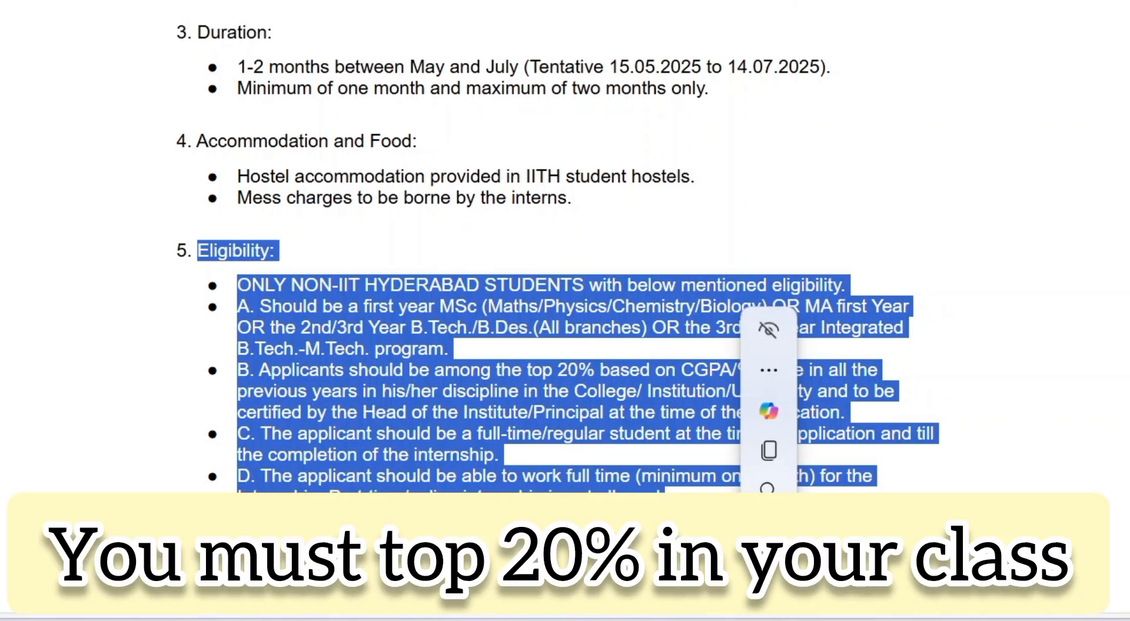
# - Review the guidelines further, highlighting the full-time internship requirement
pyautogui.scroll(-3)
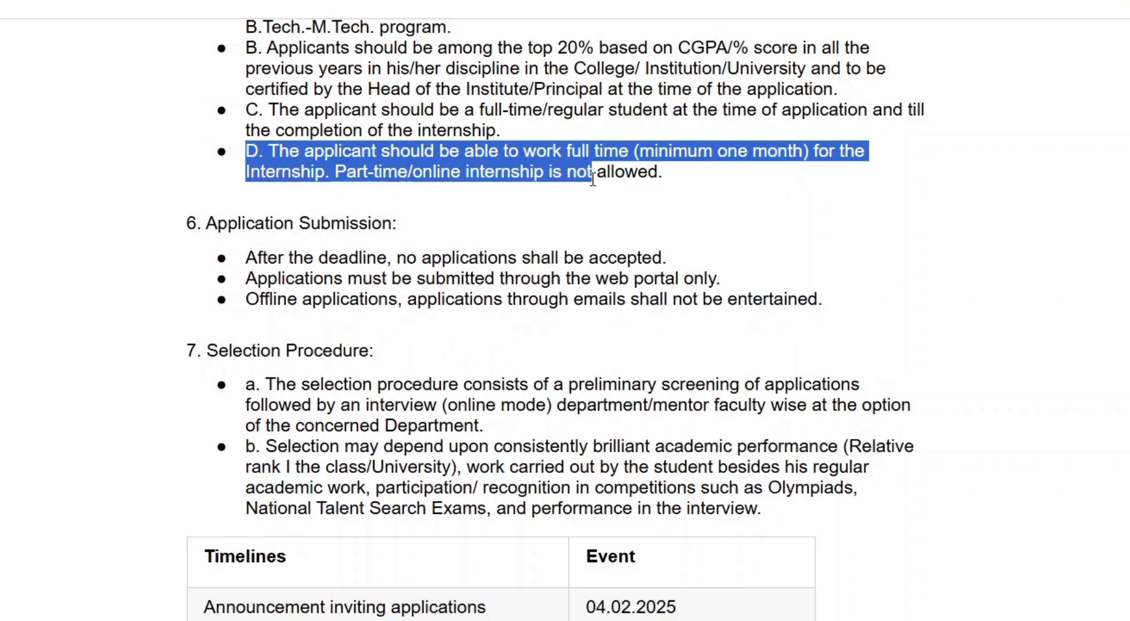
pyautogui.moveTo(592, 172); pyautogui.dragTo(659, 171)
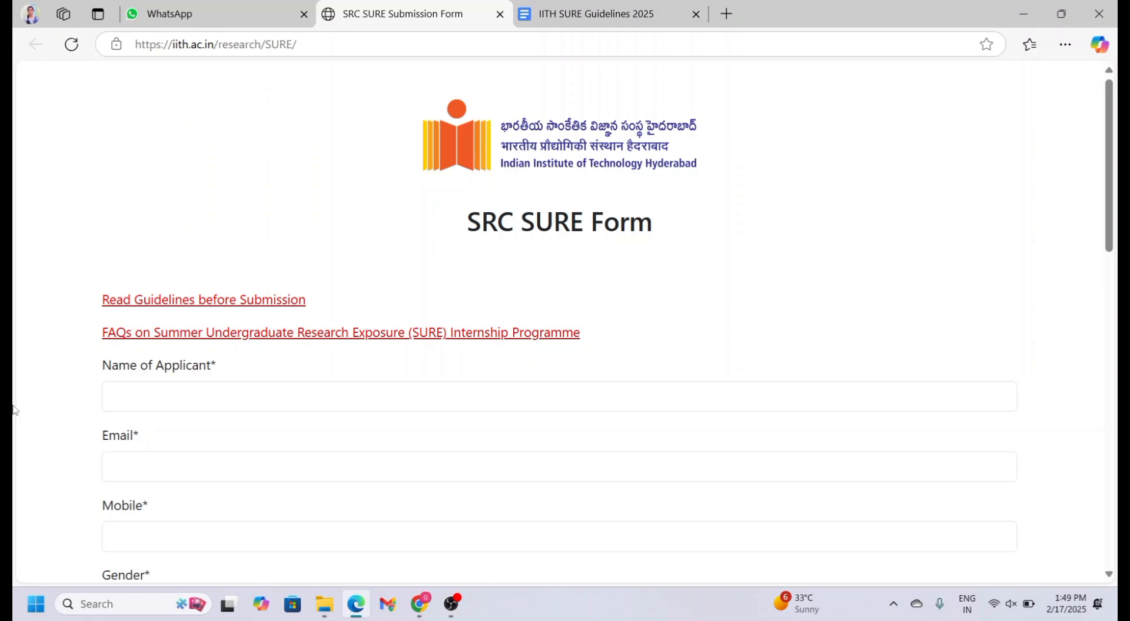
pyautogui.click(558, 472)
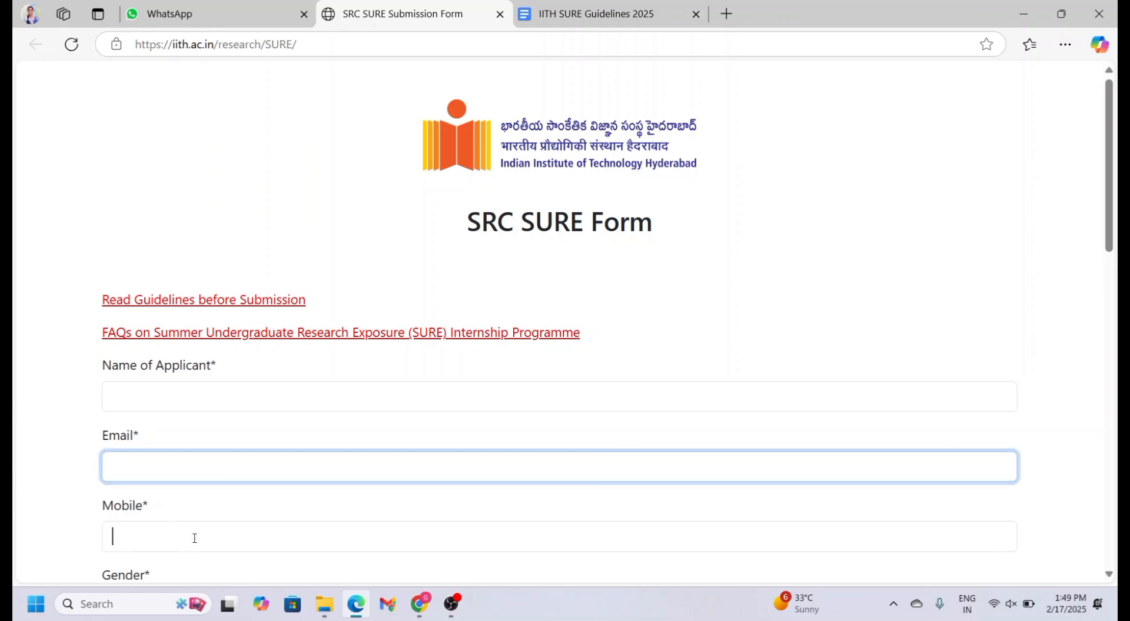
pyautogui.scroll(-3)
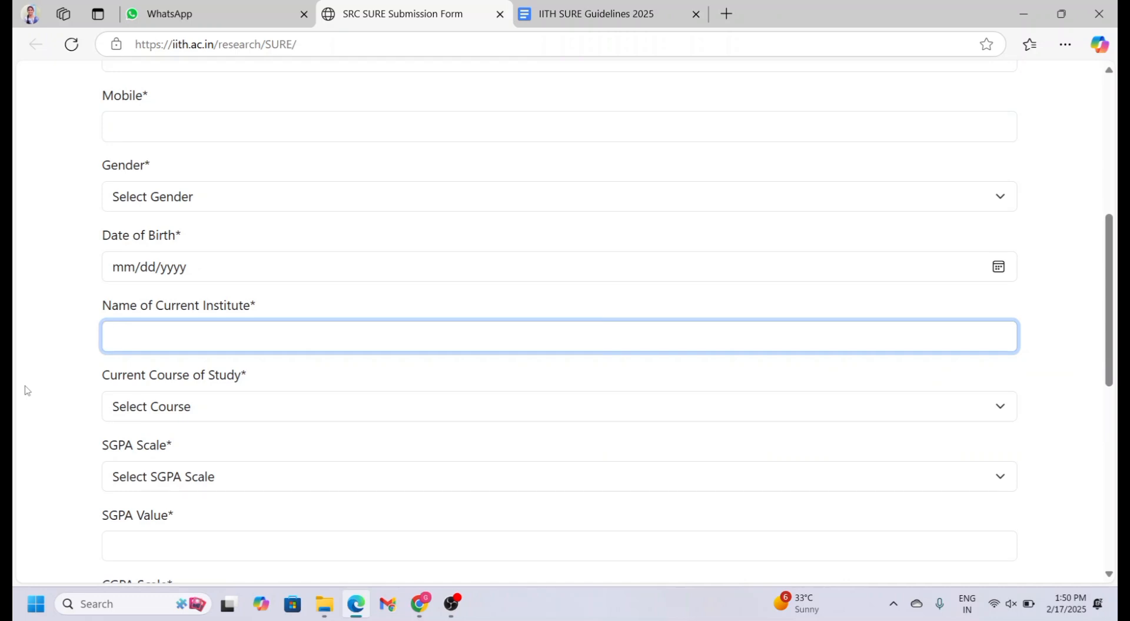
pyautogui.click(558, 335)
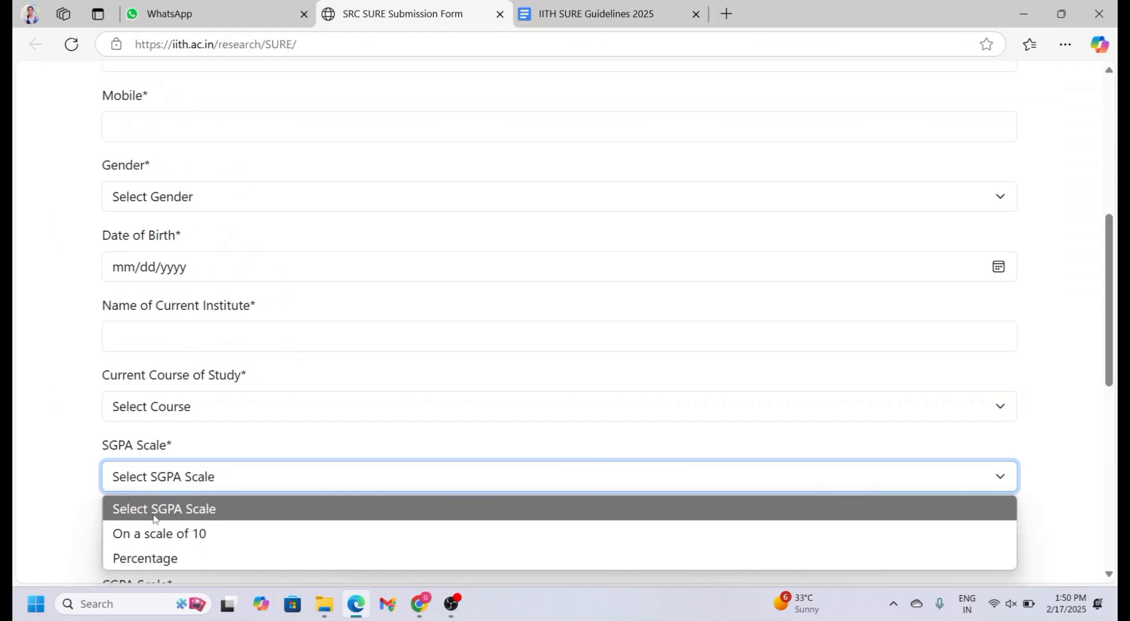
pyautogui.scroll(-3)
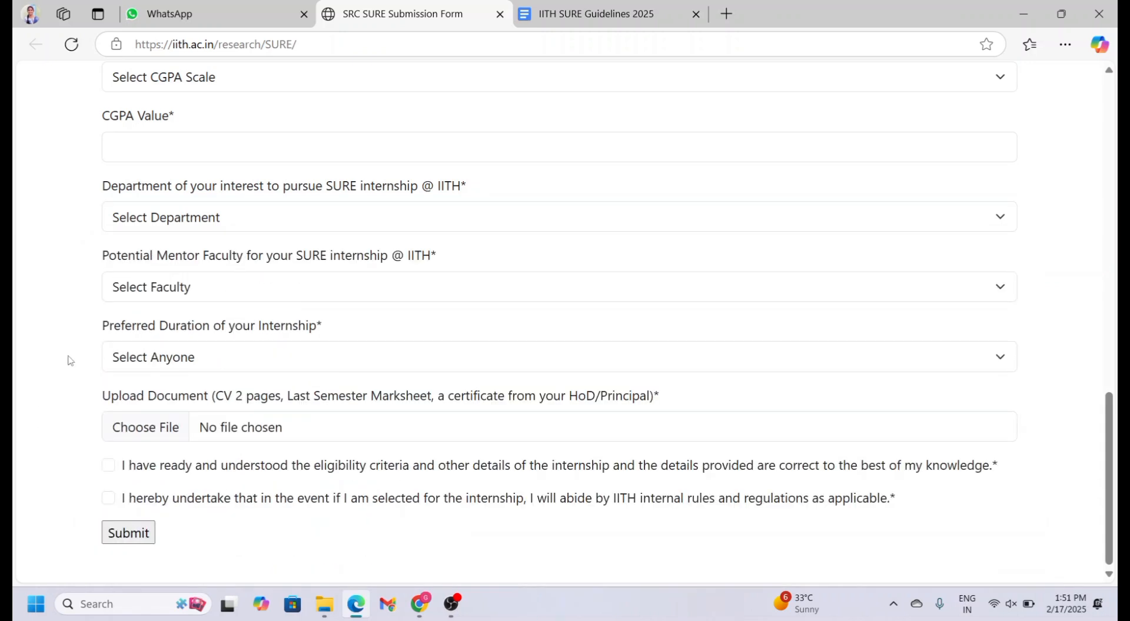
pyautogui.click(558, 293)
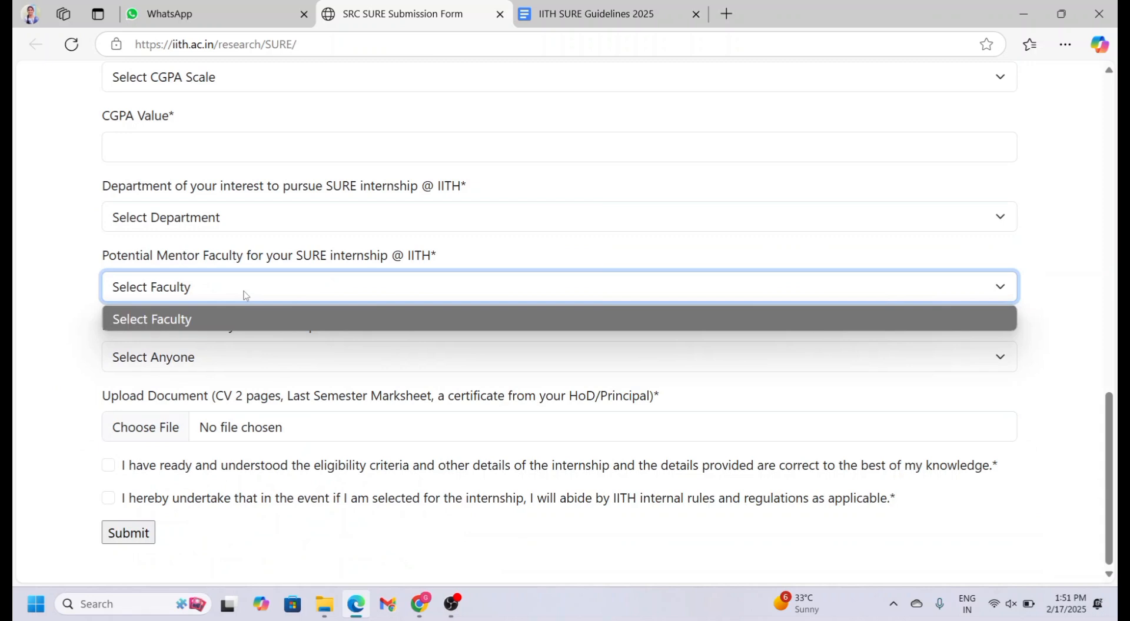
pyautogui.moveTo(59, 388)
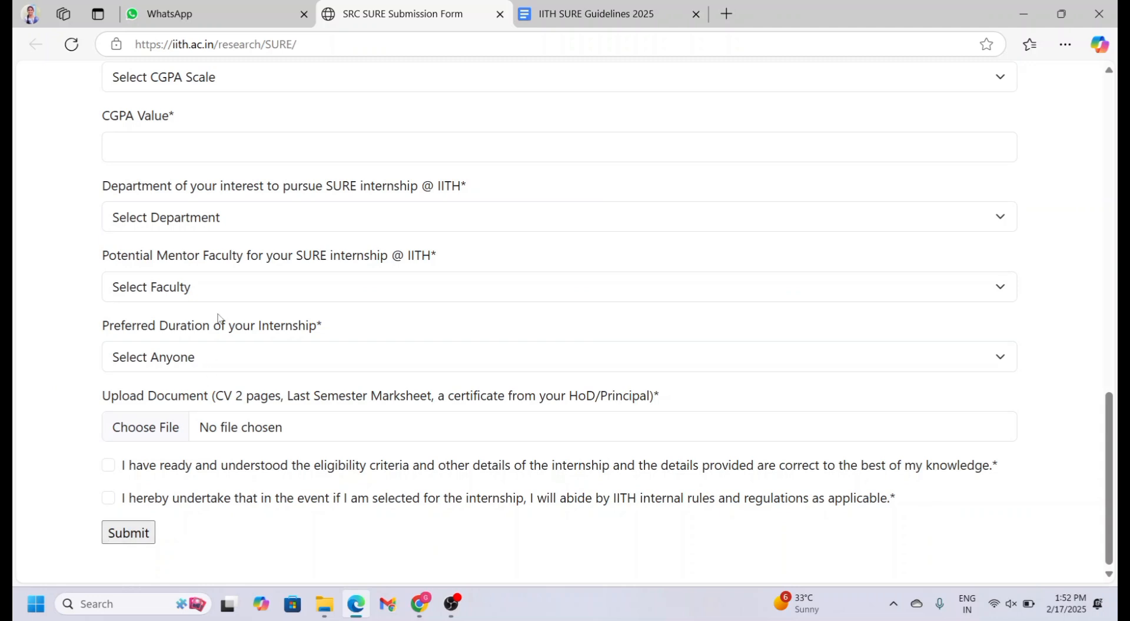
# - Tick both declarations: eligibility criteria read and abiding by IITH rules and regulations
pyautogui.doubleClick(247, 397)
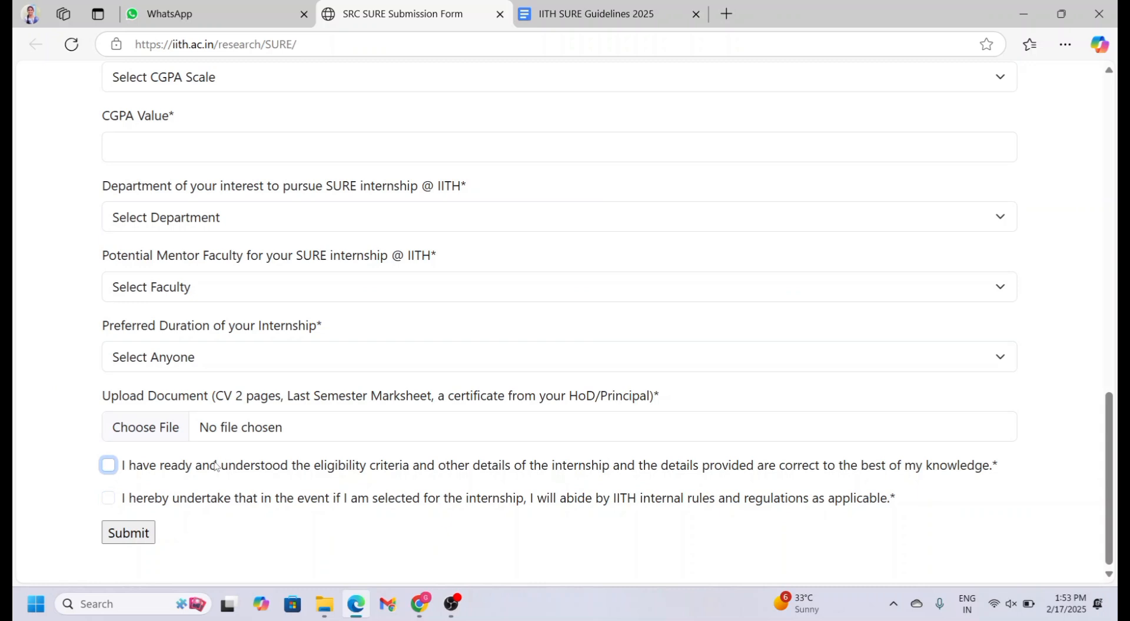
pyautogui.click(108, 467)
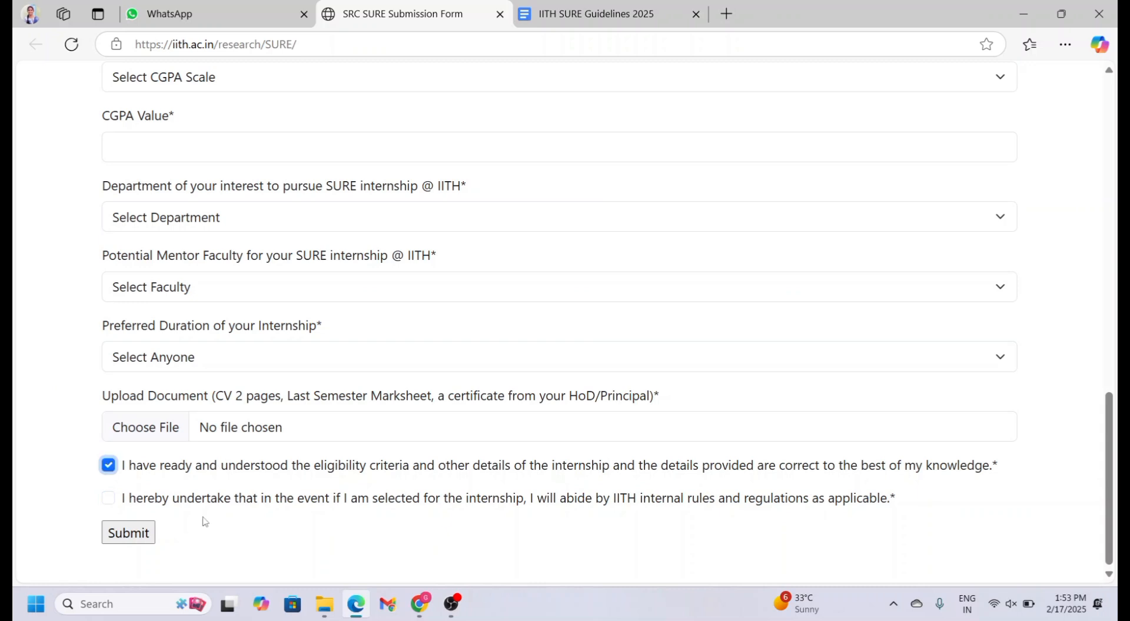
pyautogui.click(108, 499)
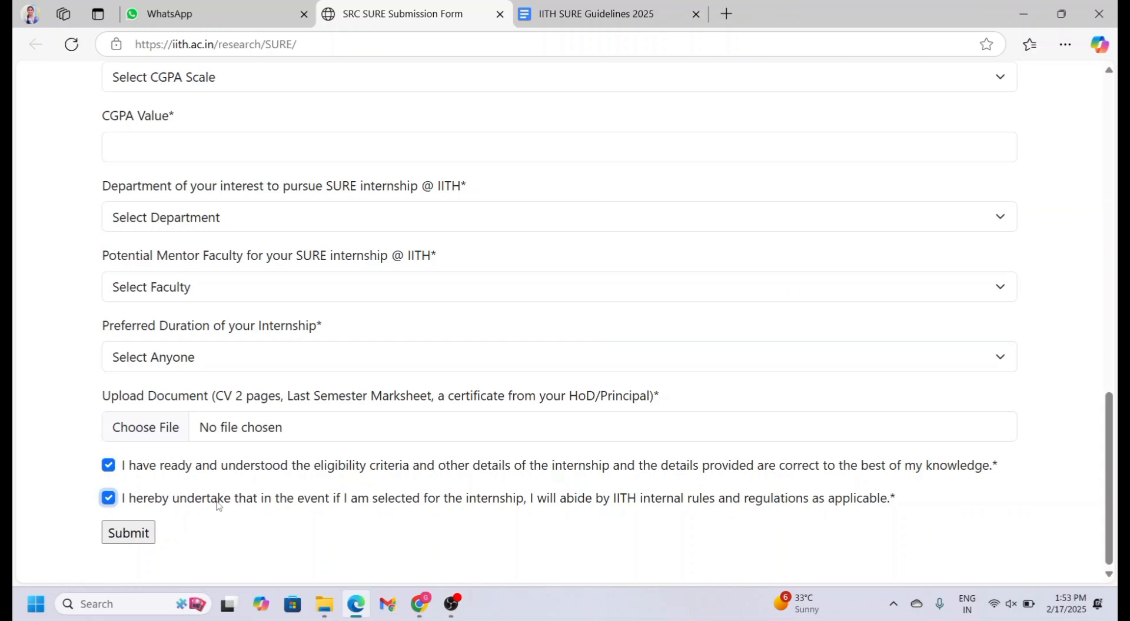